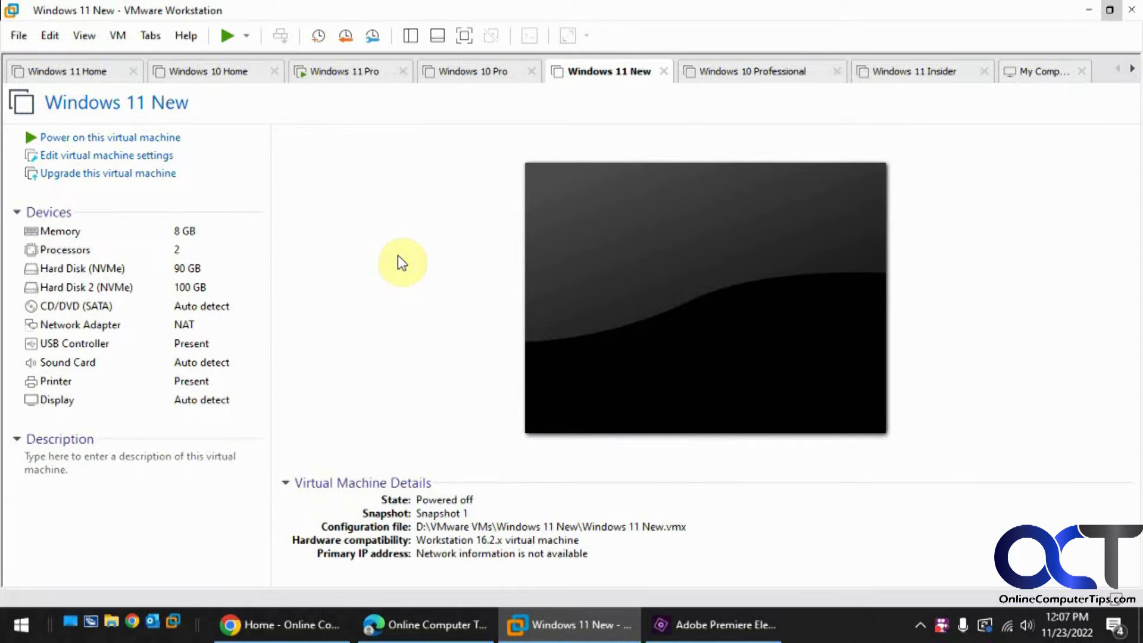
{"action": "mouse_move", "coordinate": [398, 255]}
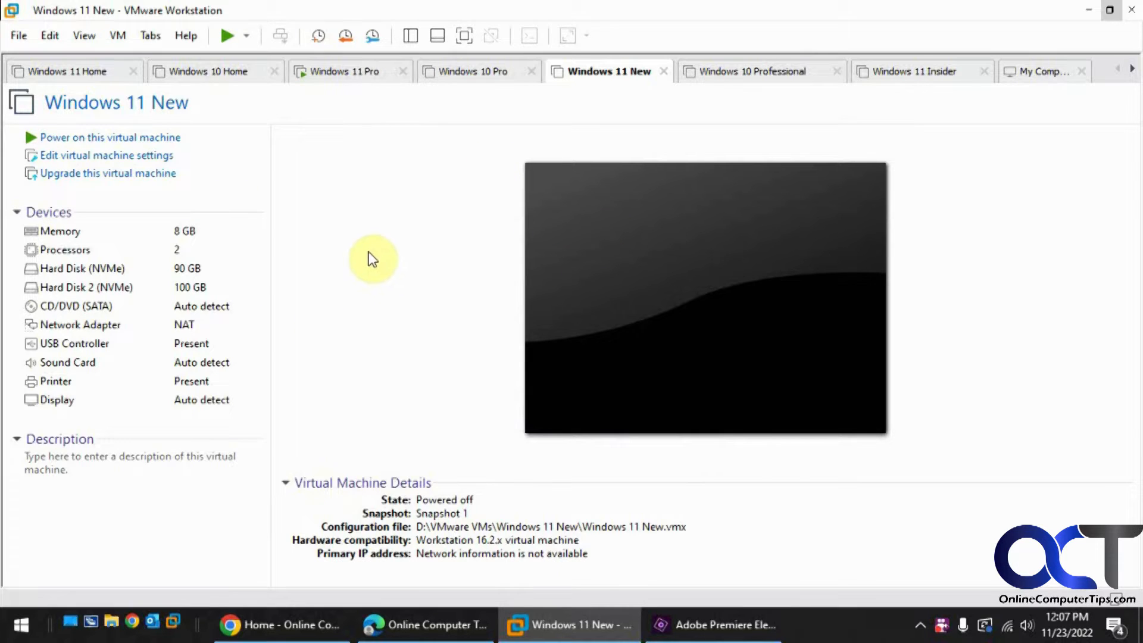
{"action": "mouse_move", "coordinate": [415, 323]}
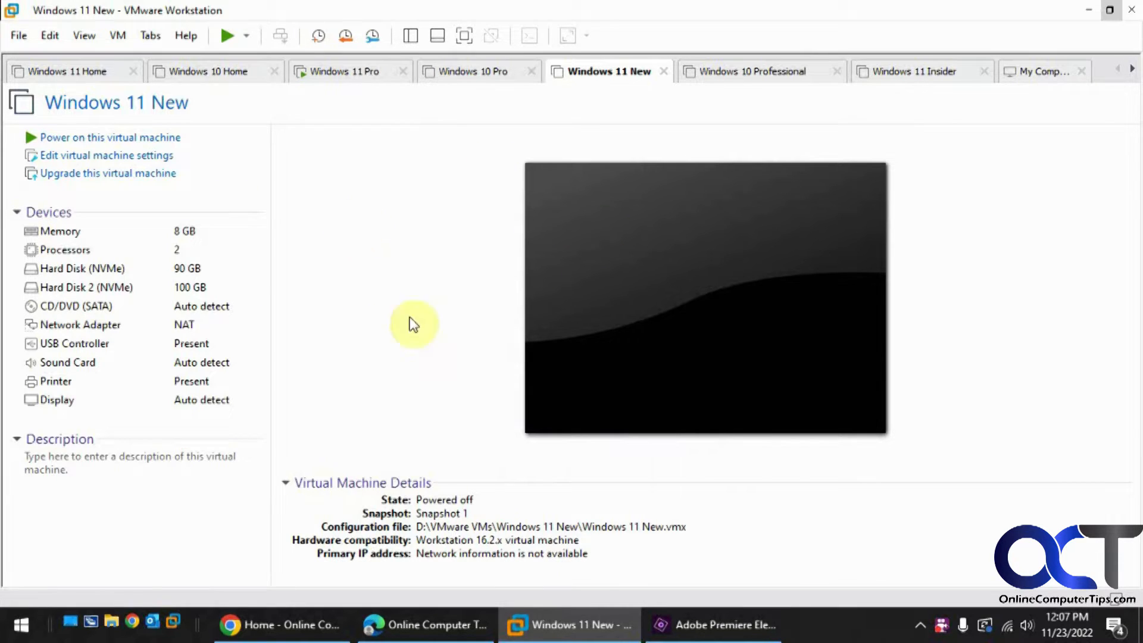
{"action": "mouse_move", "coordinate": [489, 556]}
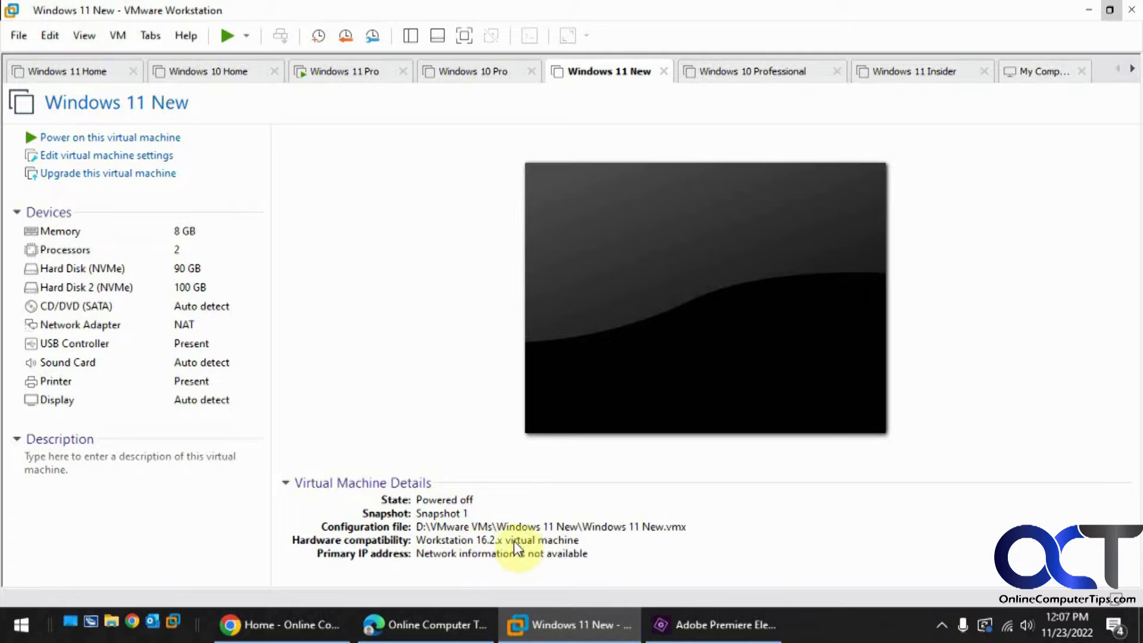
{"action": "mouse_move", "coordinate": [508, 556]}
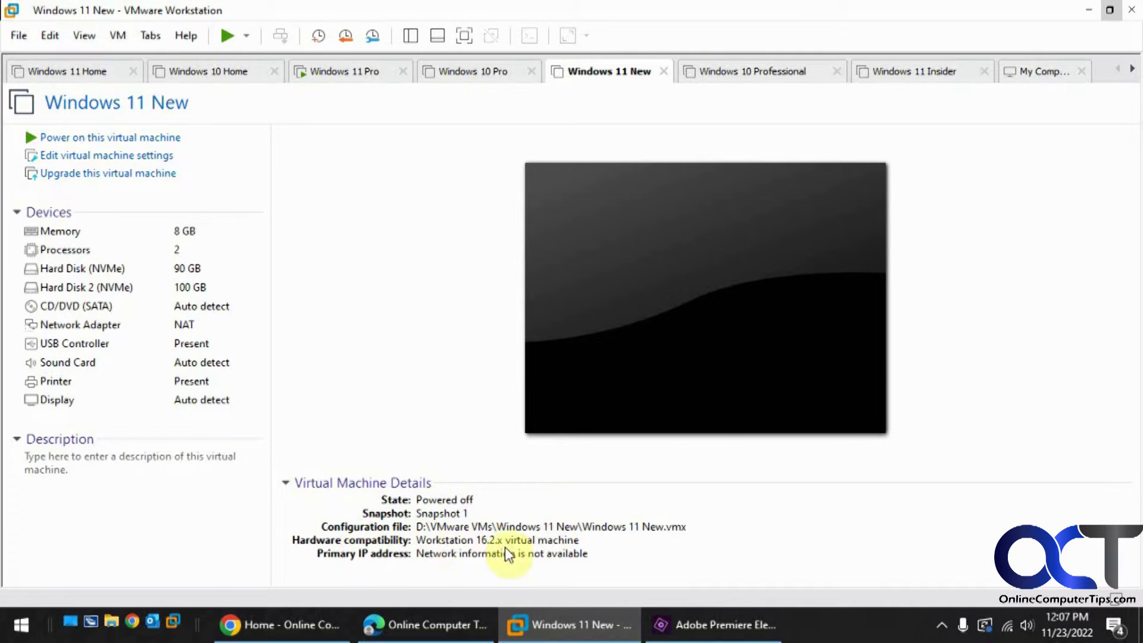
{"action": "mouse_move", "coordinate": [605, 345]}
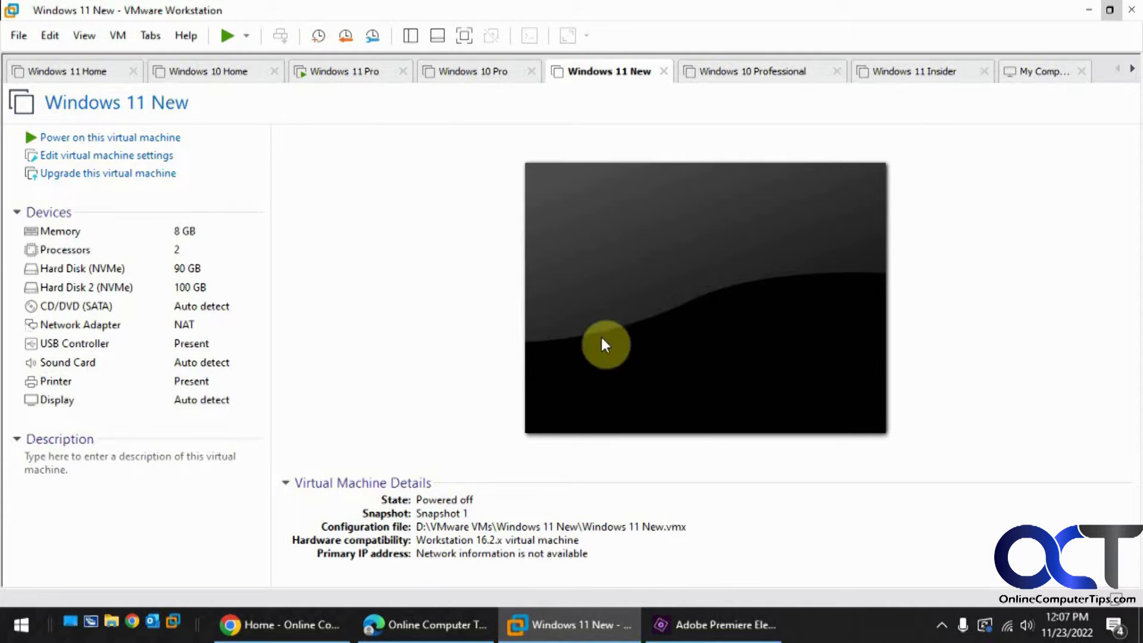
{"action": "mouse_move", "coordinate": [511, 546]}
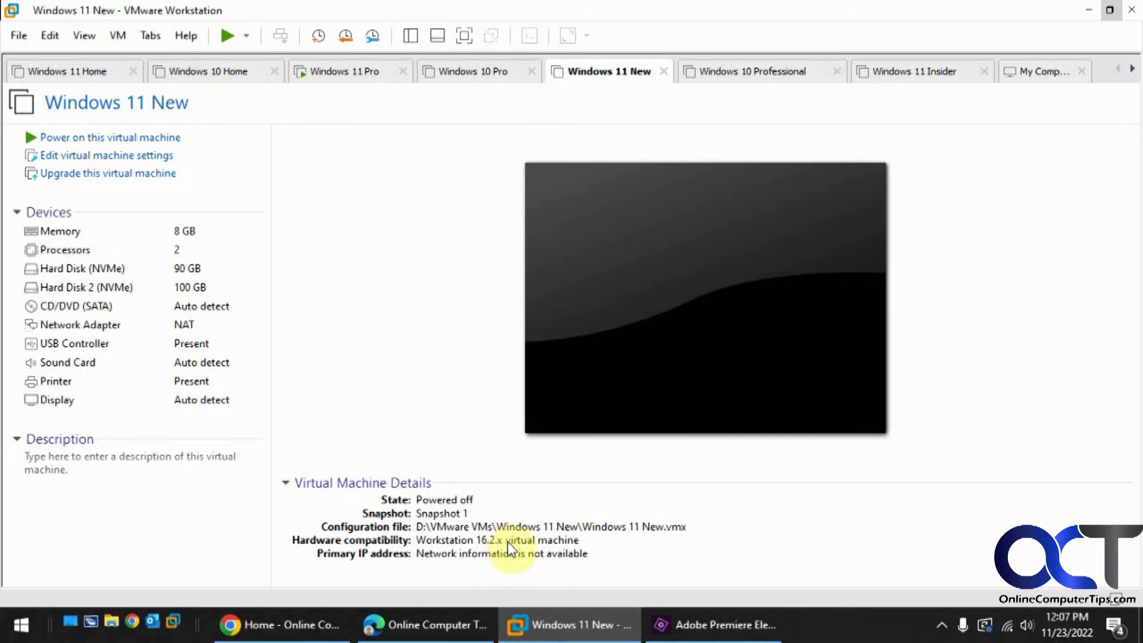
{"action": "mouse_move", "coordinate": [597, 540]}
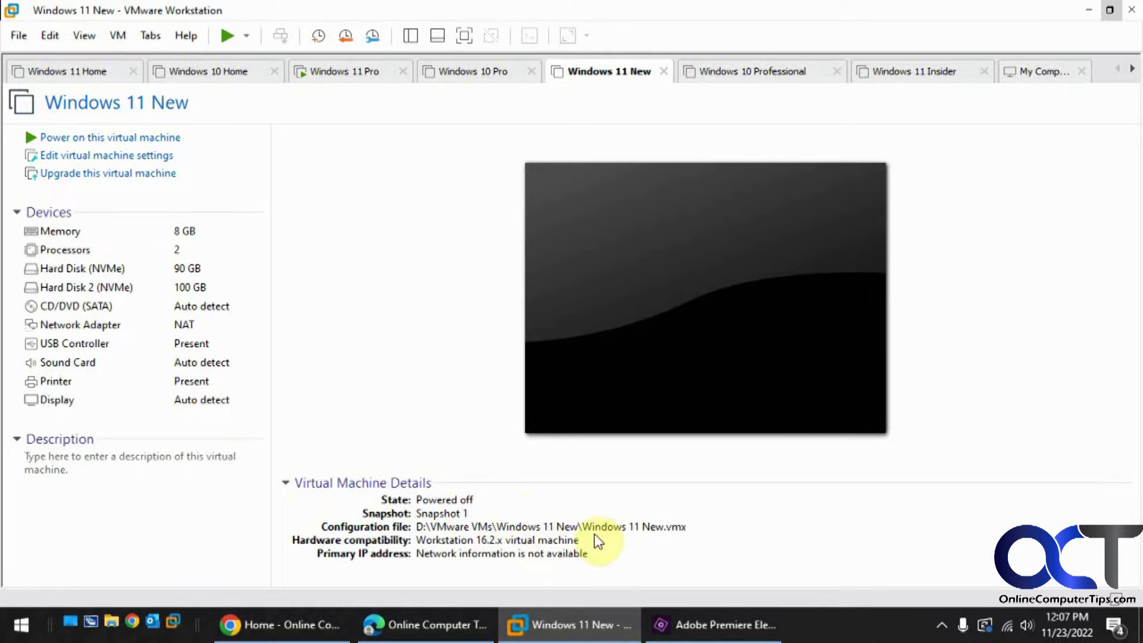
{"action": "mouse_move", "coordinate": [460, 441]}
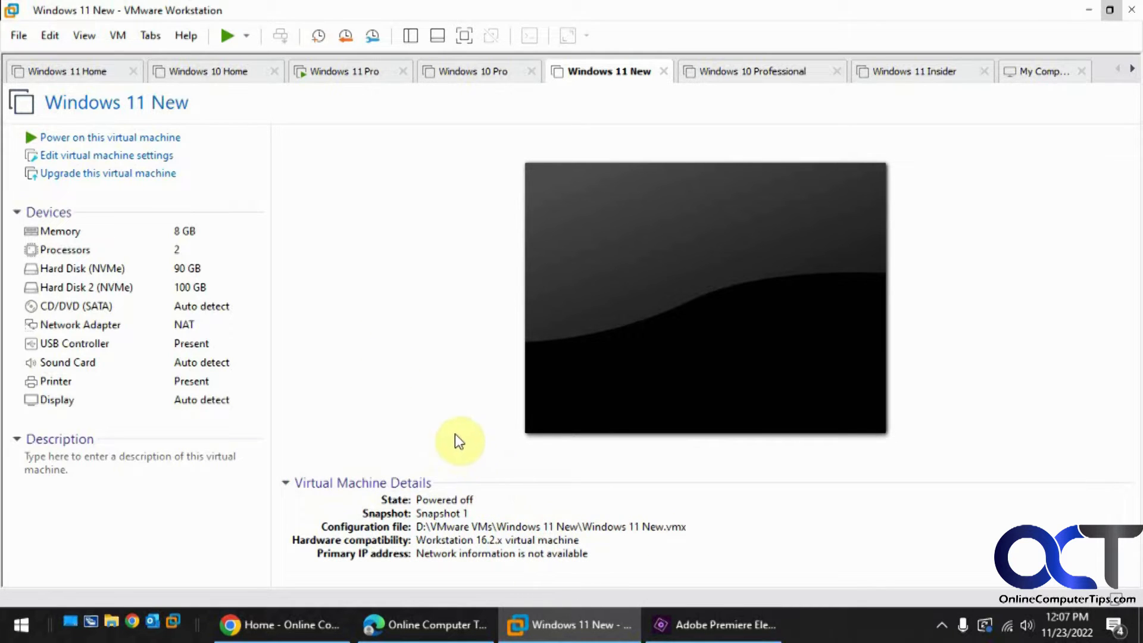
{"action": "mouse_move", "coordinate": [425, 385]}
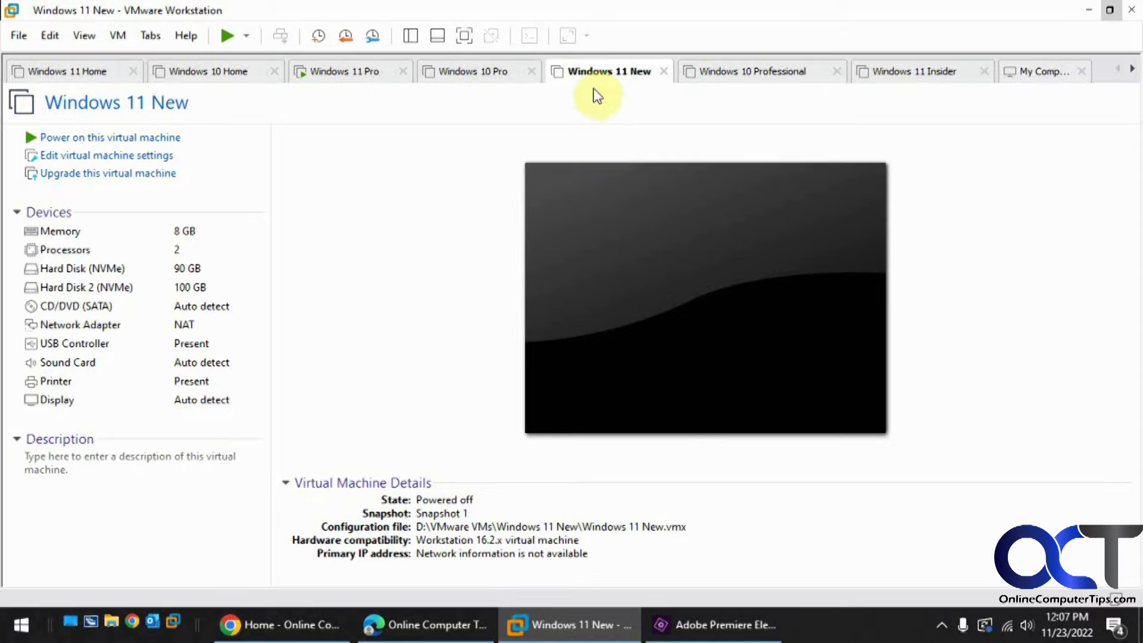
Start the Change Hardware Compatibility wizard for the Windows 11 New machine and reach the version choice
{"action": "right_click", "coordinate": [603, 70]}
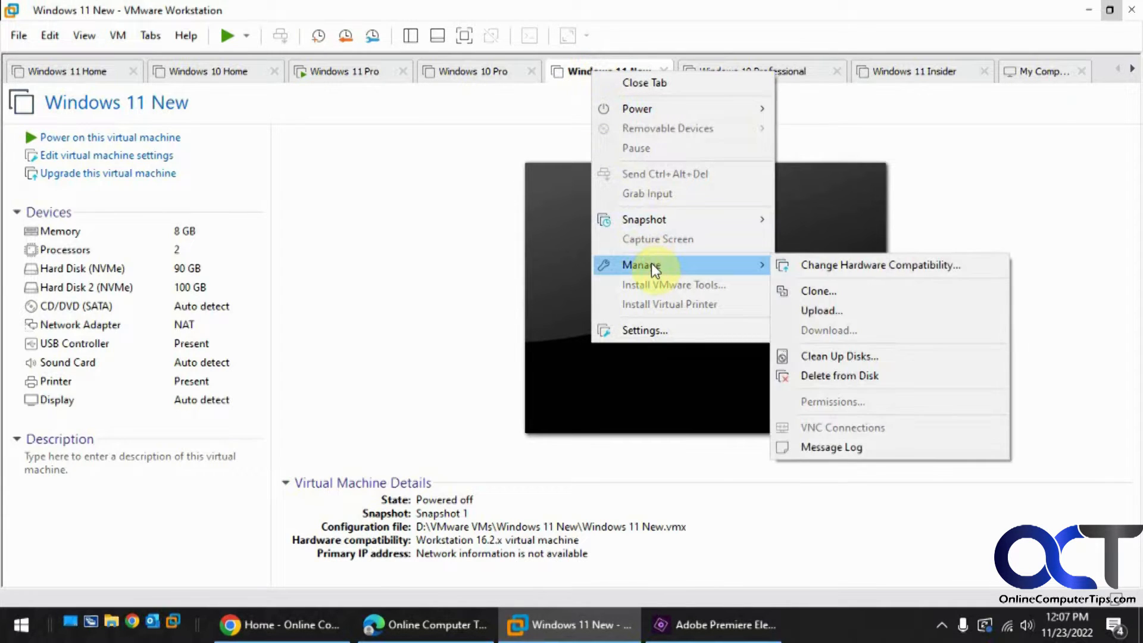
{"action": "left_click", "coordinate": [877, 264]}
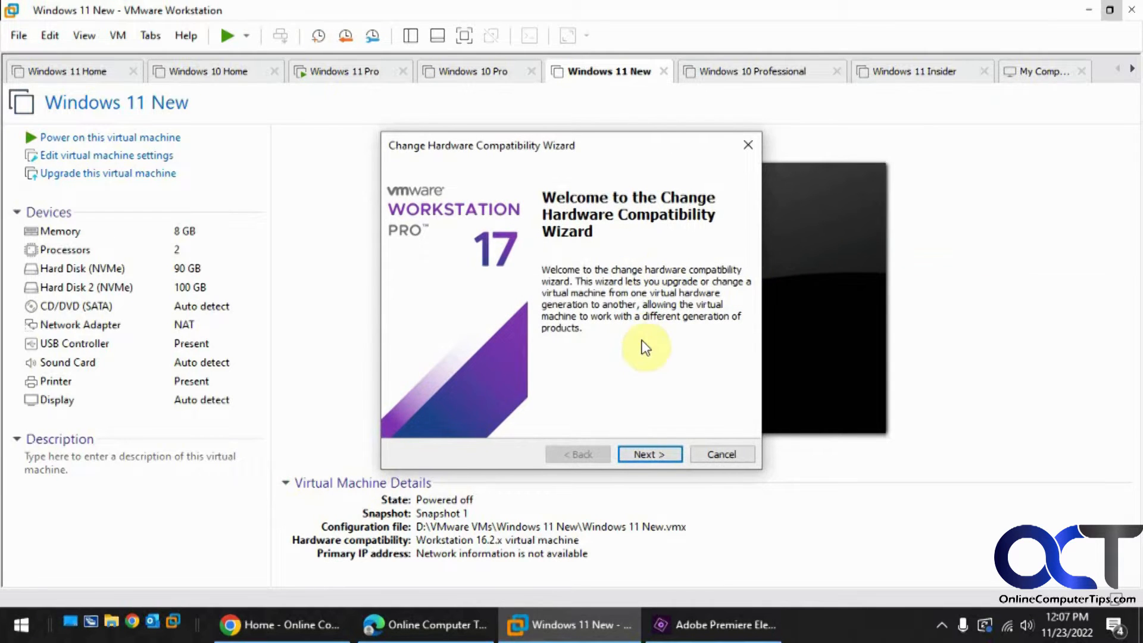
{"action": "left_click", "coordinate": [648, 454]}
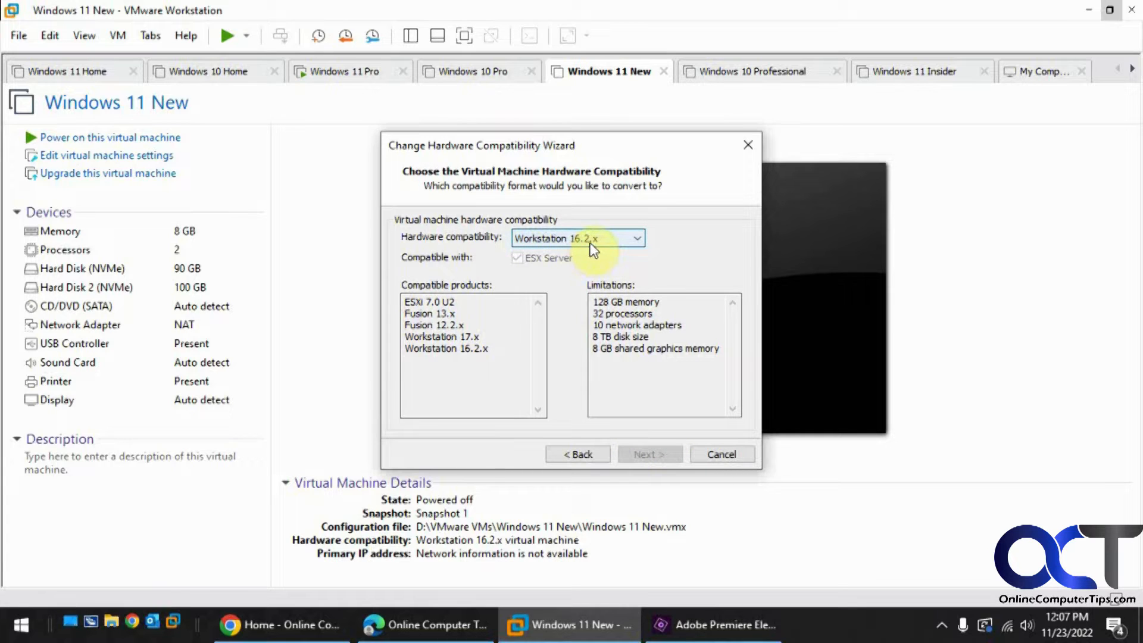
{"action": "mouse_move", "coordinate": [534, 350]}
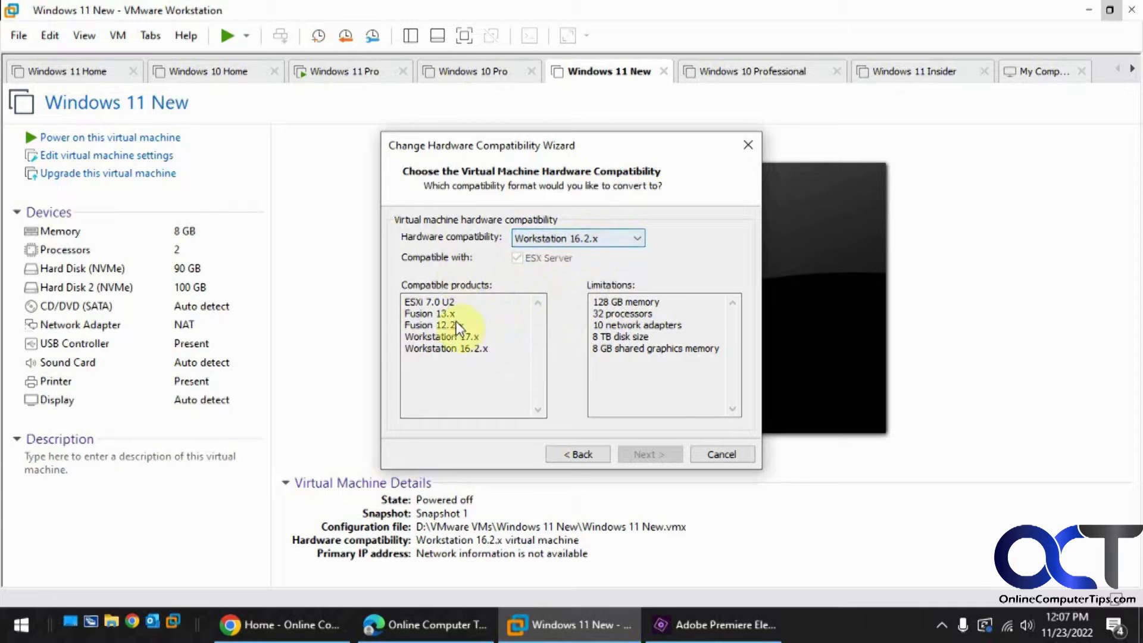
Choose Workstation 17.x as the target hardware compatibility (after briefly toggling back to 16.2.x)
{"action": "left_click", "coordinate": [636, 239]}
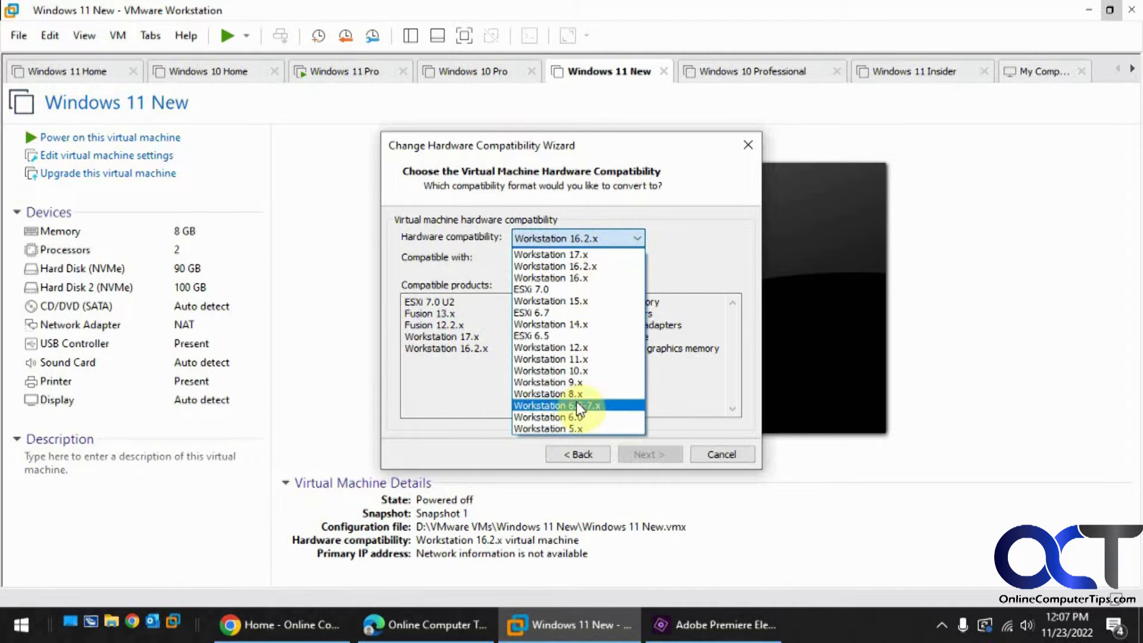
{"action": "left_click", "coordinate": [550, 253]}
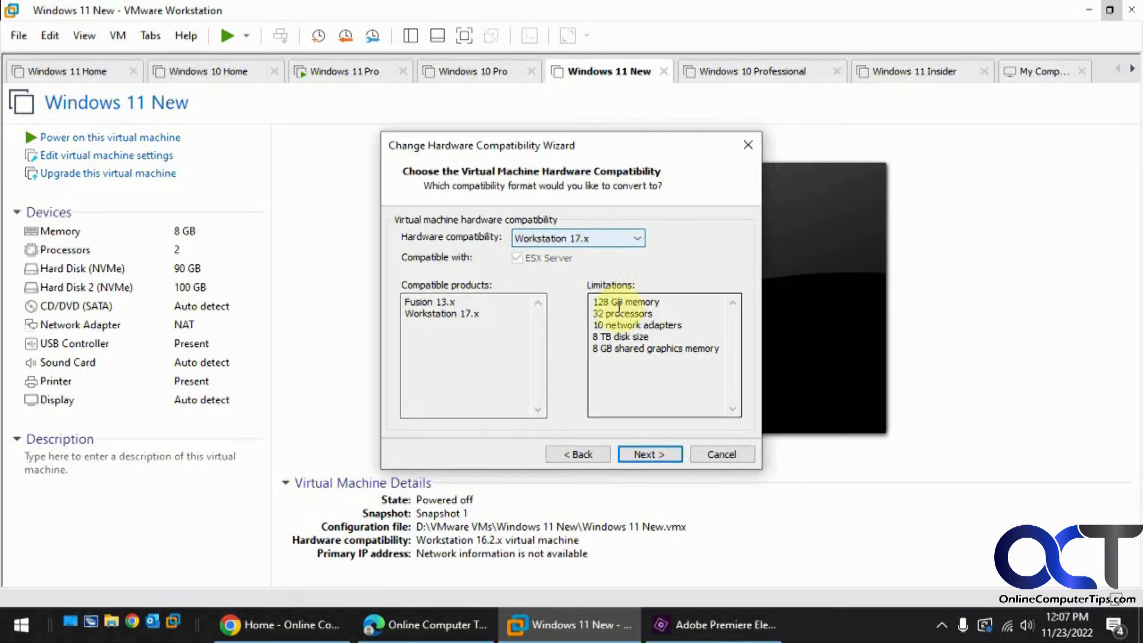
{"action": "mouse_move", "coordinate": [619, 349]}
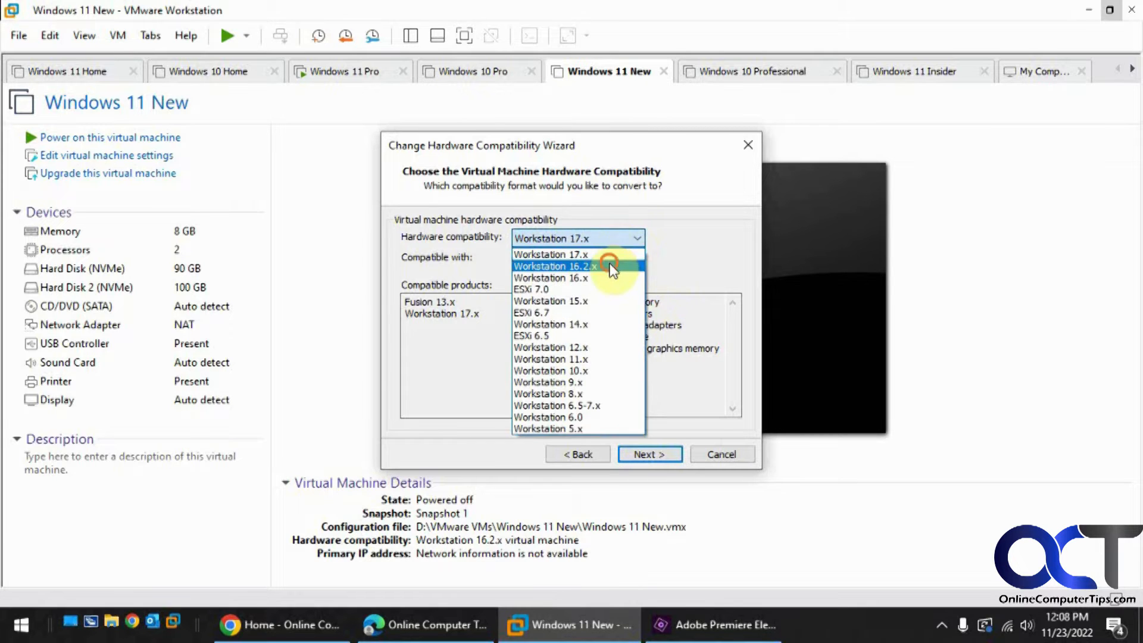
{"action": "left_click", "coordinate": [553, 265]}
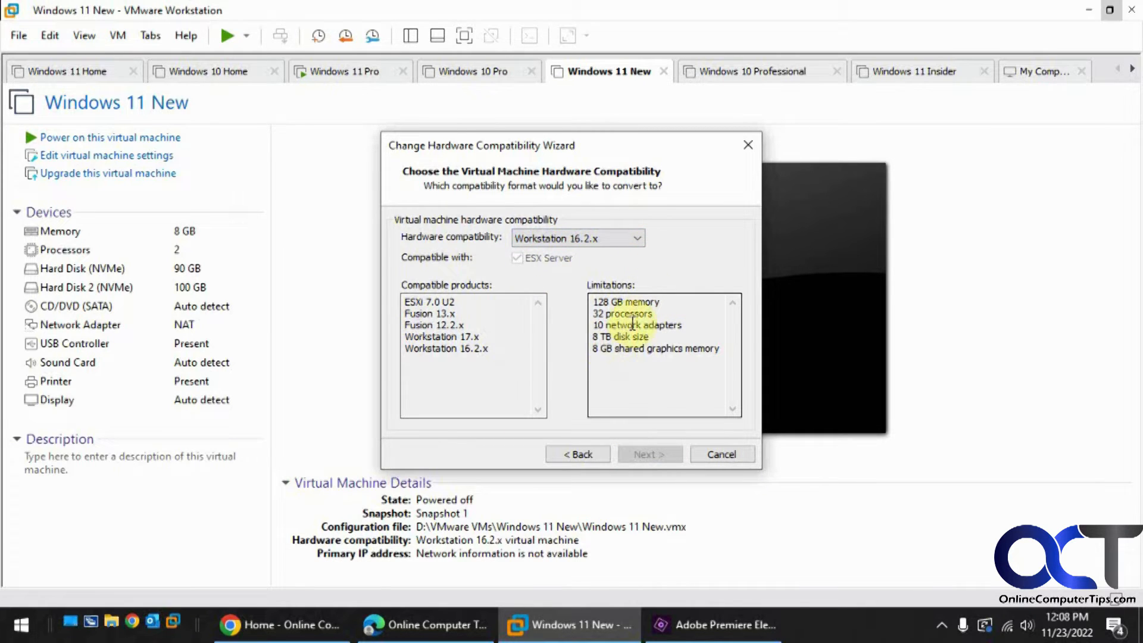
{"action": "left_click", "coordinate": [576, 238]}
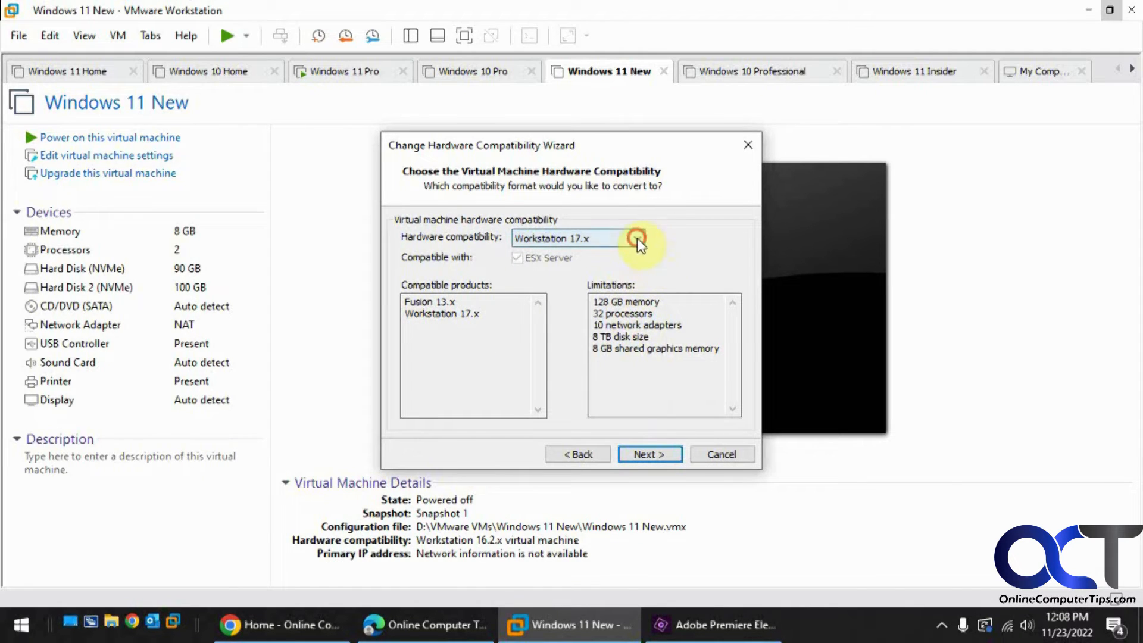
{"action": "left_click", "coordinate": [636, 238]}
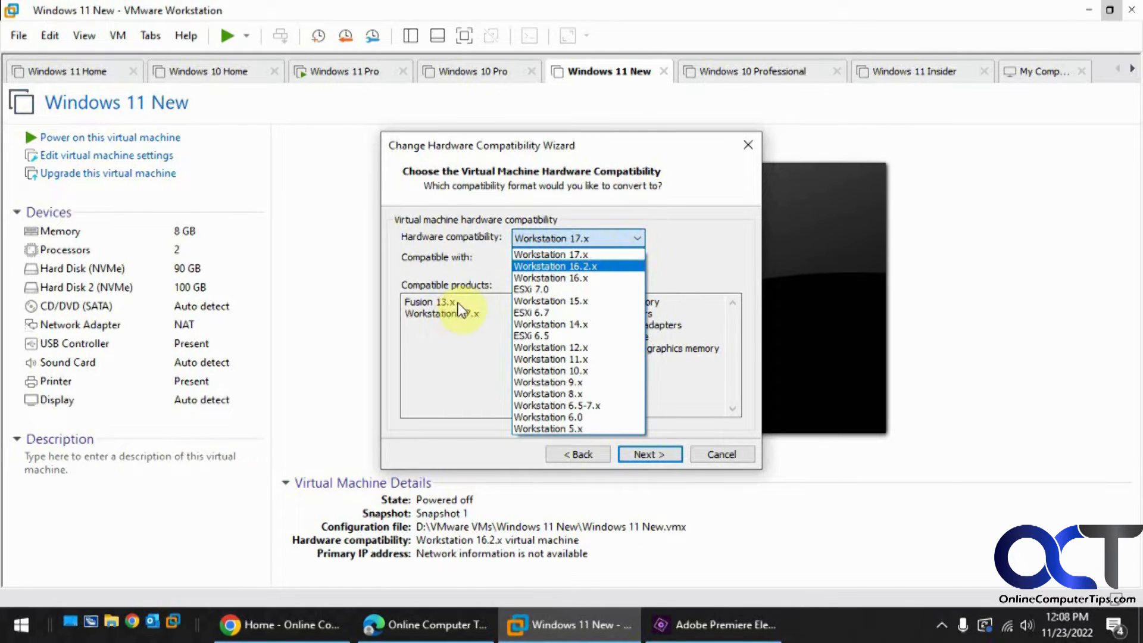
{"action": "left_click", "coordinate": [550, 253]}
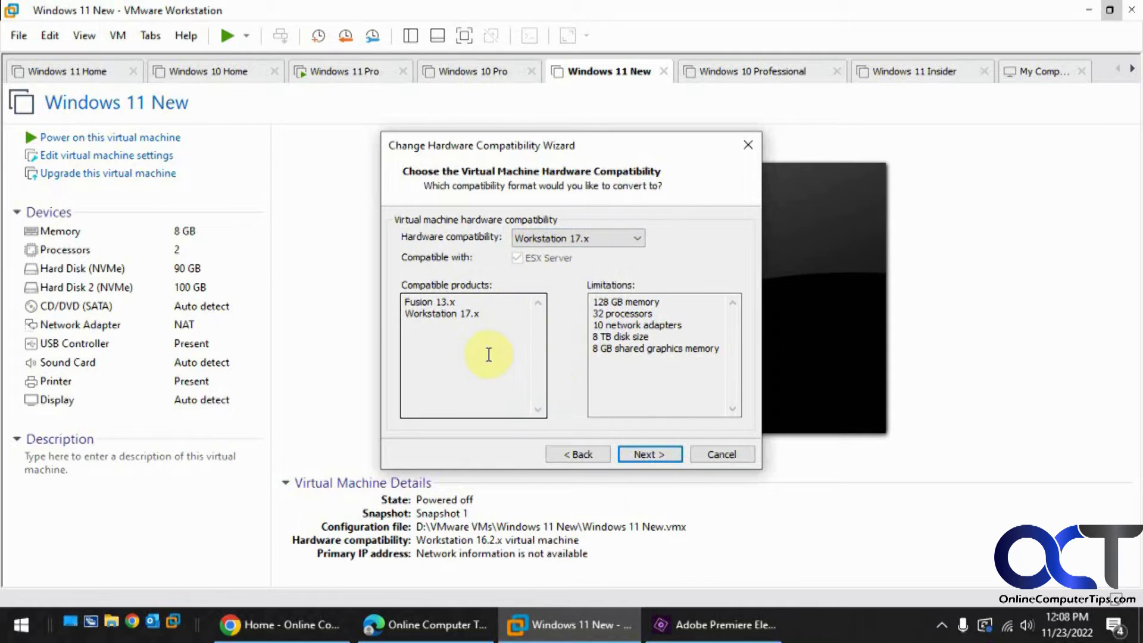
{"action": "mouse_move", "coordinate": [649, 454]}
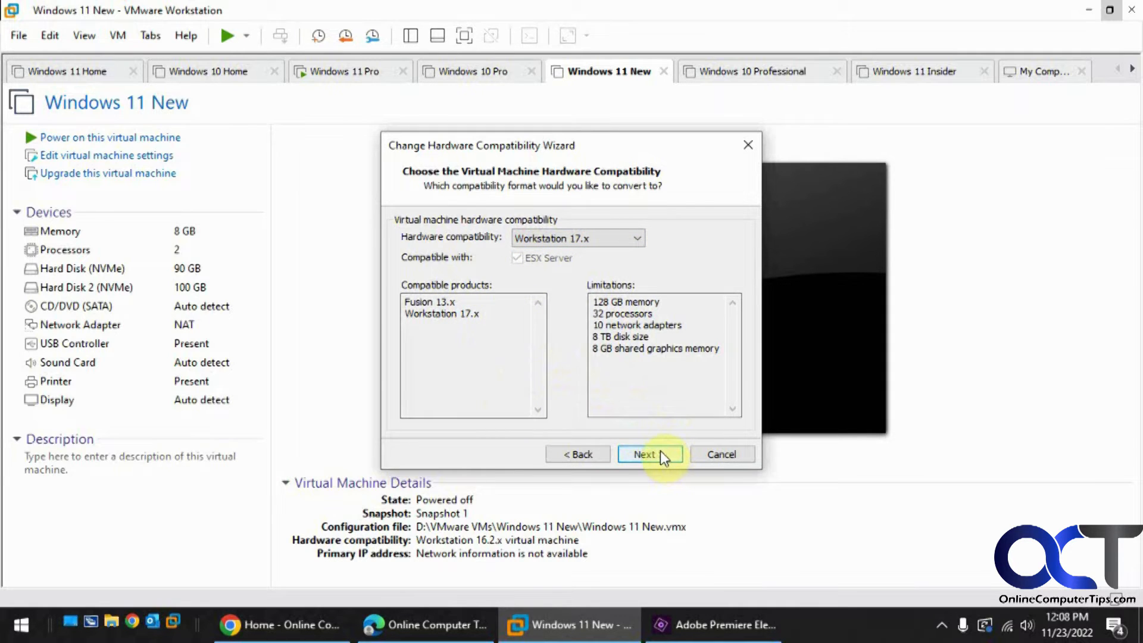
Convert this virtual machine in place (alter, not clone) to Workstation 17.x and finish the wizard
{"action": "left_click", "coordinate": [649, 454]}
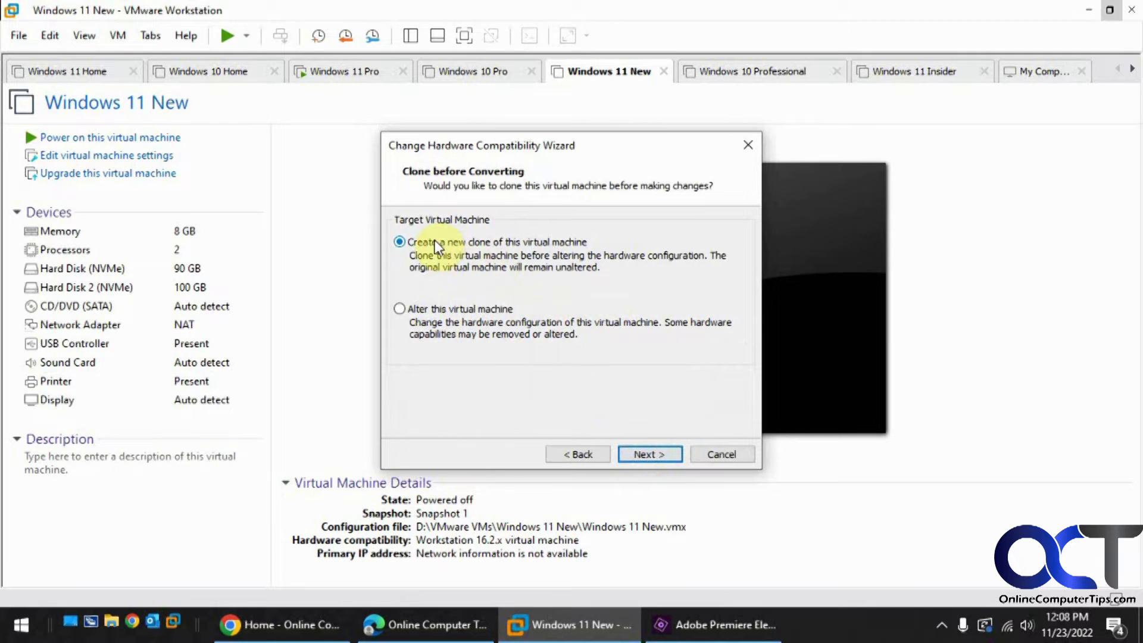
{"action": "mouse_move", "coordinate": [514, 255]}
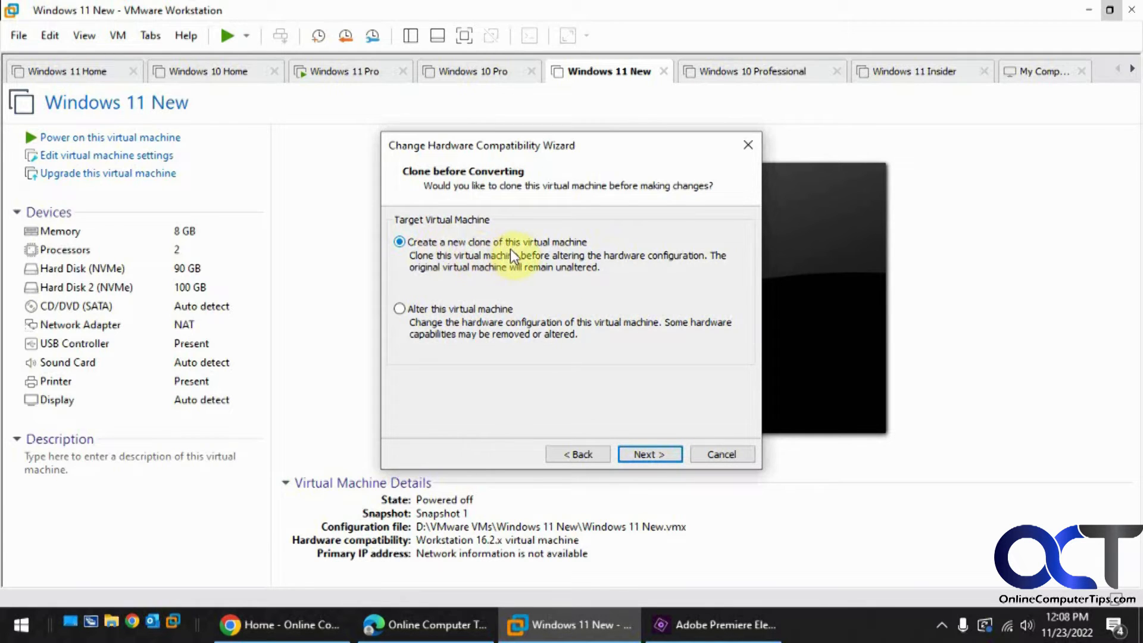
{"action": "mouse_move", "coordinate": [553, 275]}
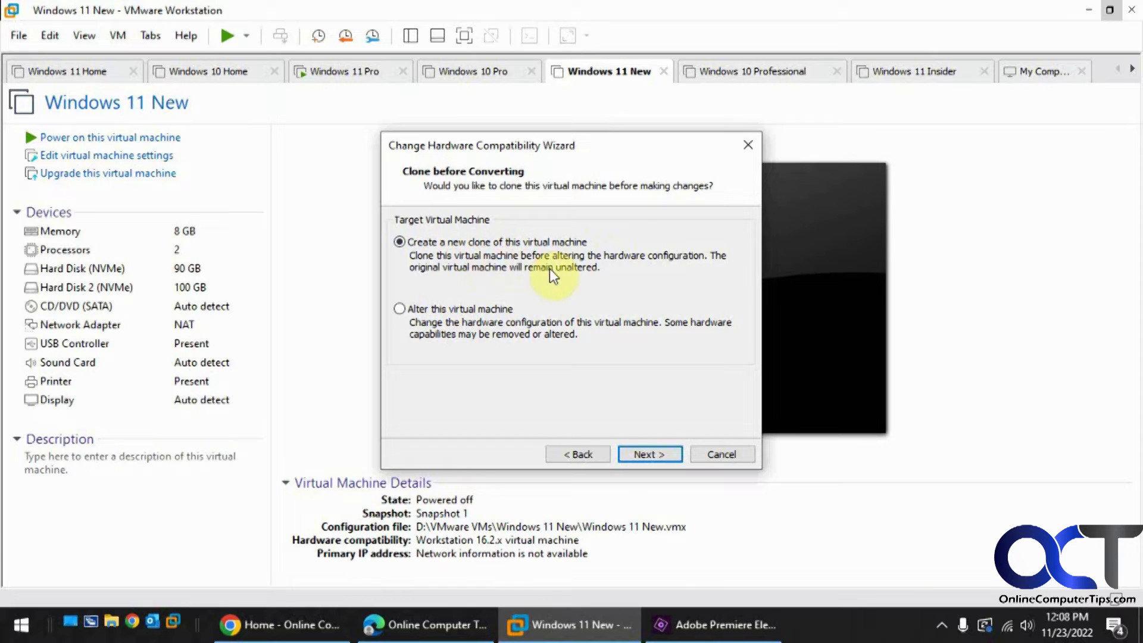
{"action": "mouse_move", "coordinate": [521, 275]}
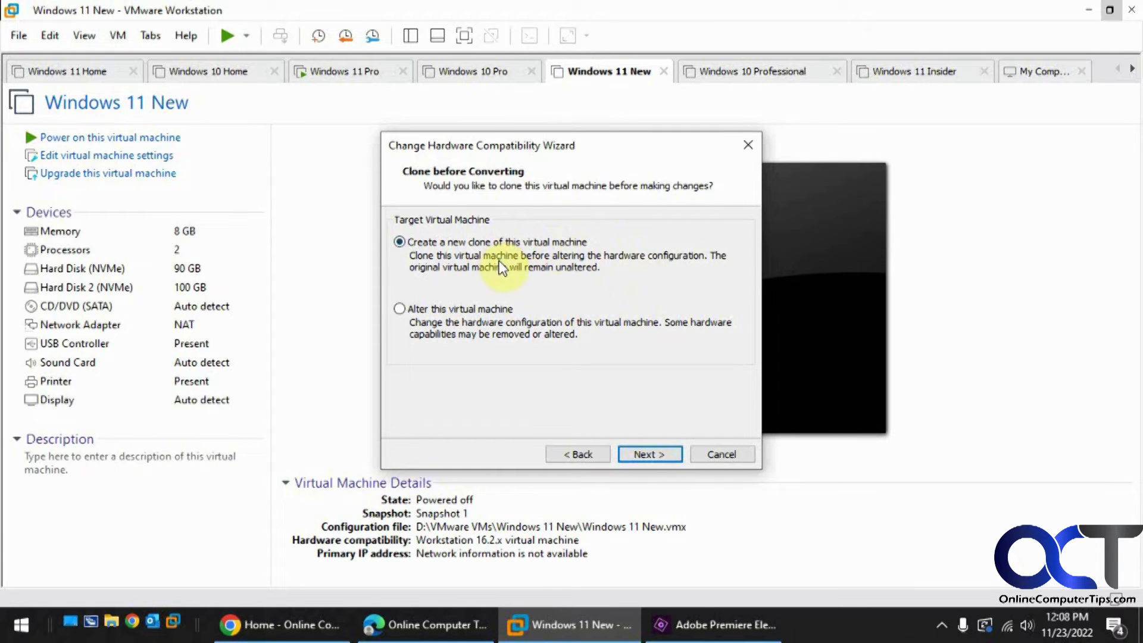
{"action": "mouse_move", "coordinate": [402, 314]}
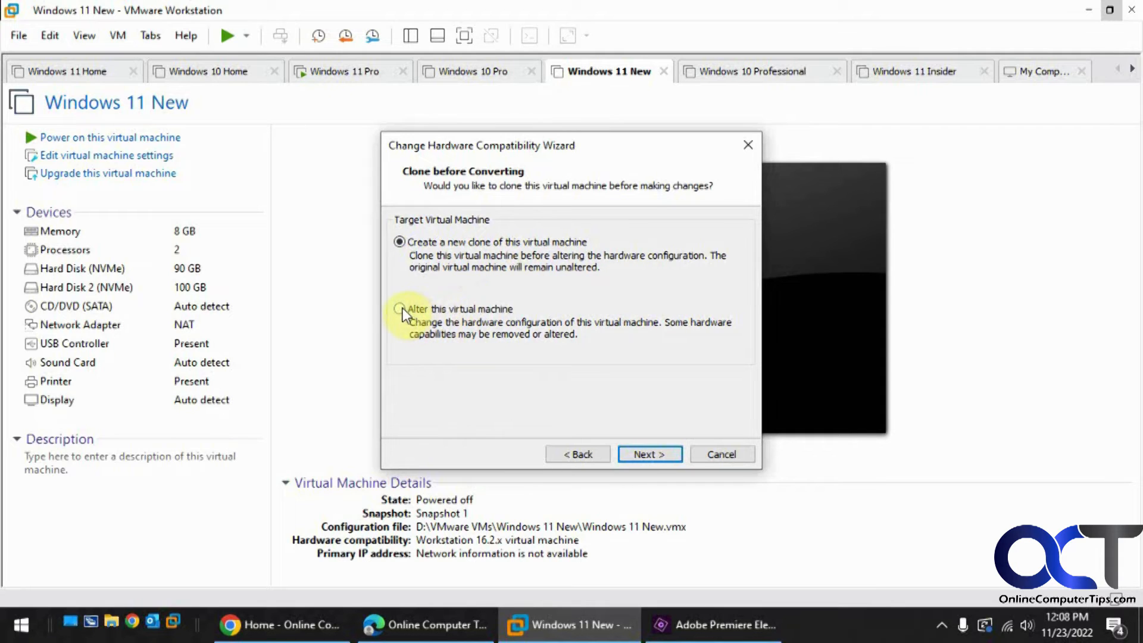
{"action": "left_click", "coordinate": [400, 308]}
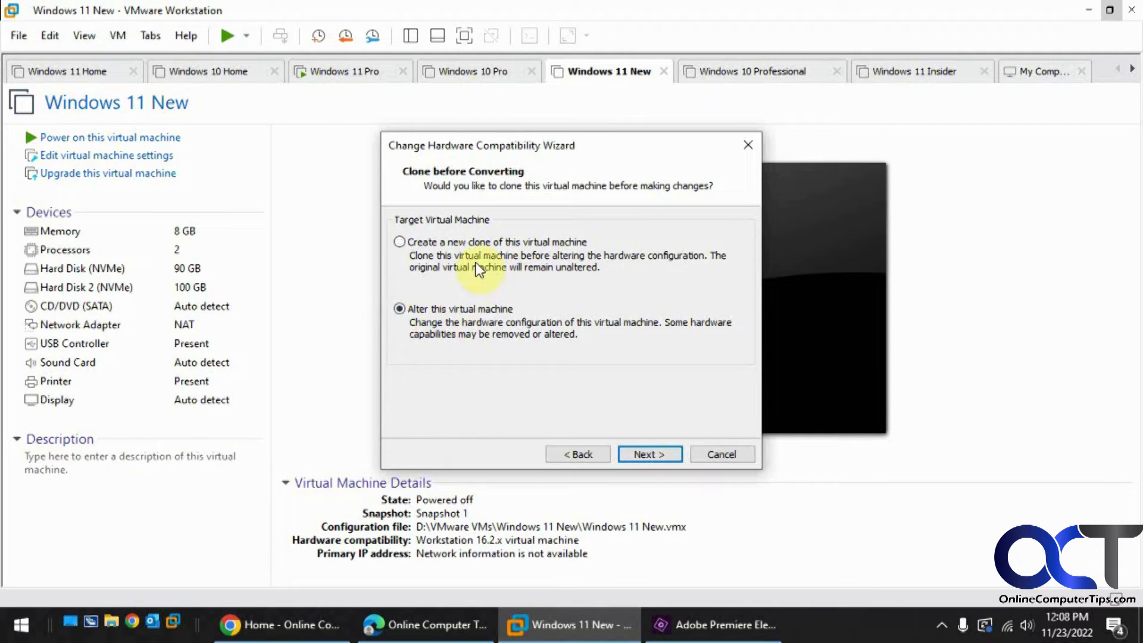
{"action": "mouse_move", "coordinate": [623, 363]}
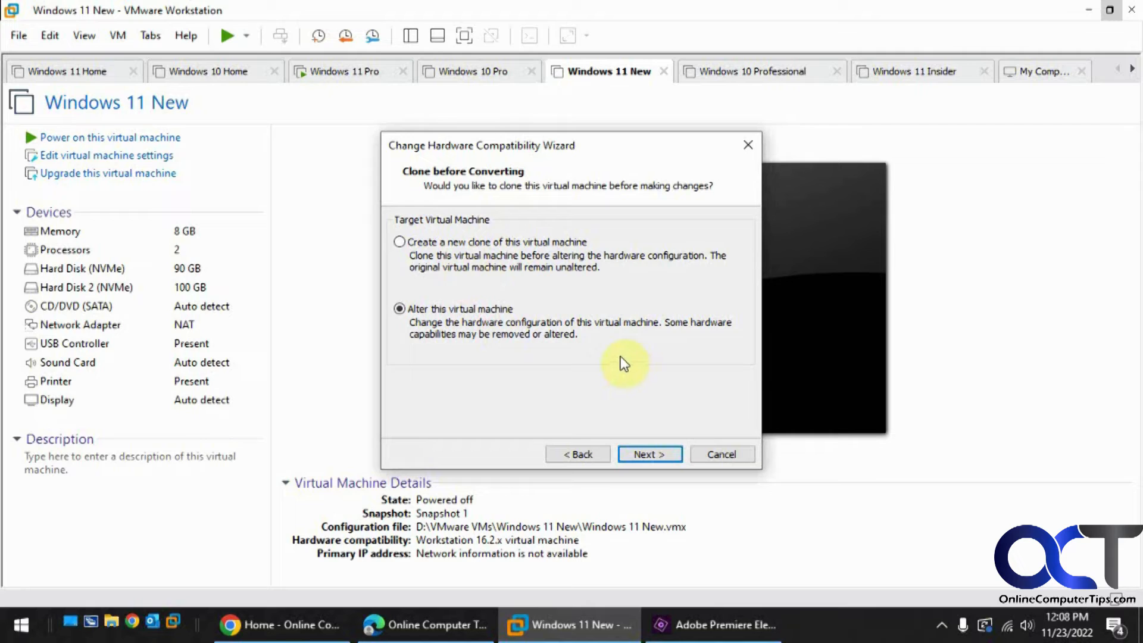
{"action": "mouse_move", "coordinate": [525, 279]}
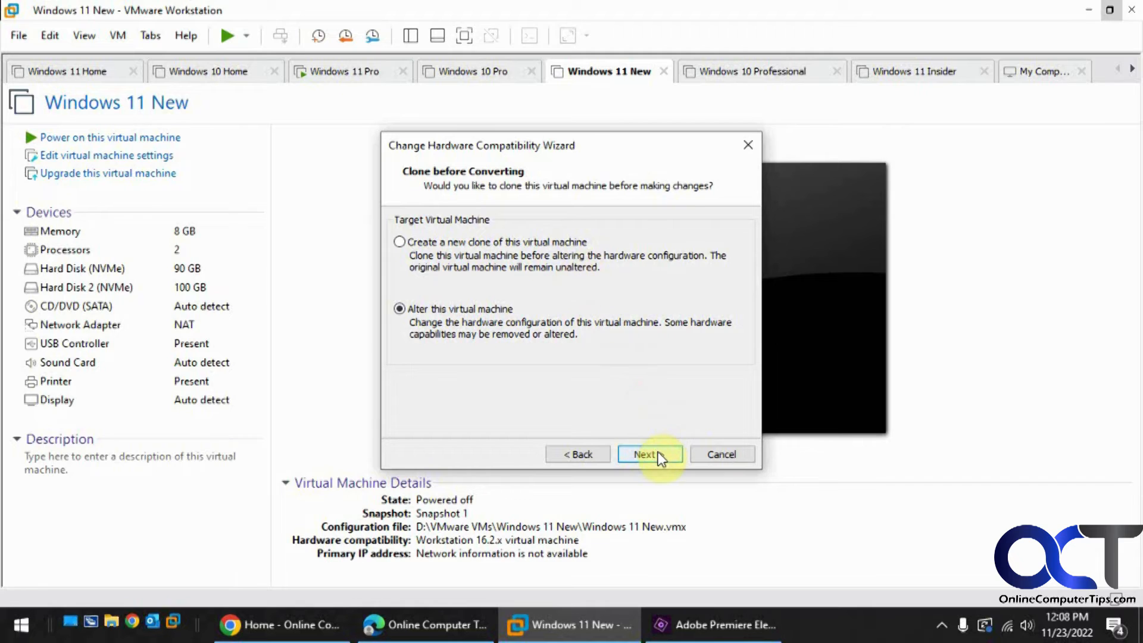
{"action": "left_click", "coordinate": [648, 454]}
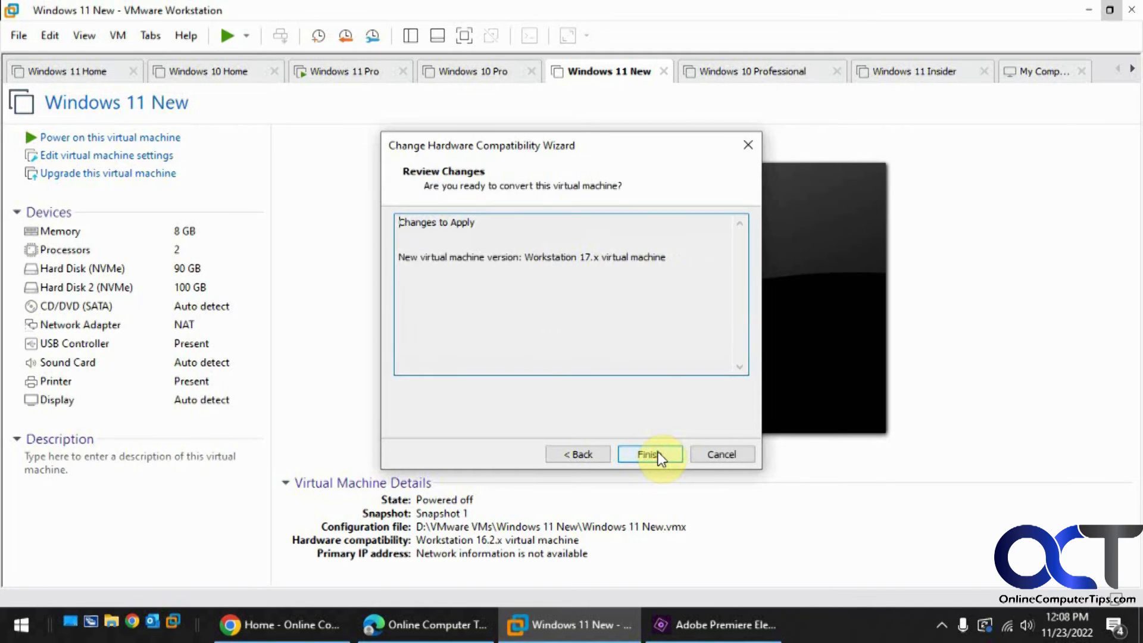
{"action": "left_click", "coordinate": [648, 454]}
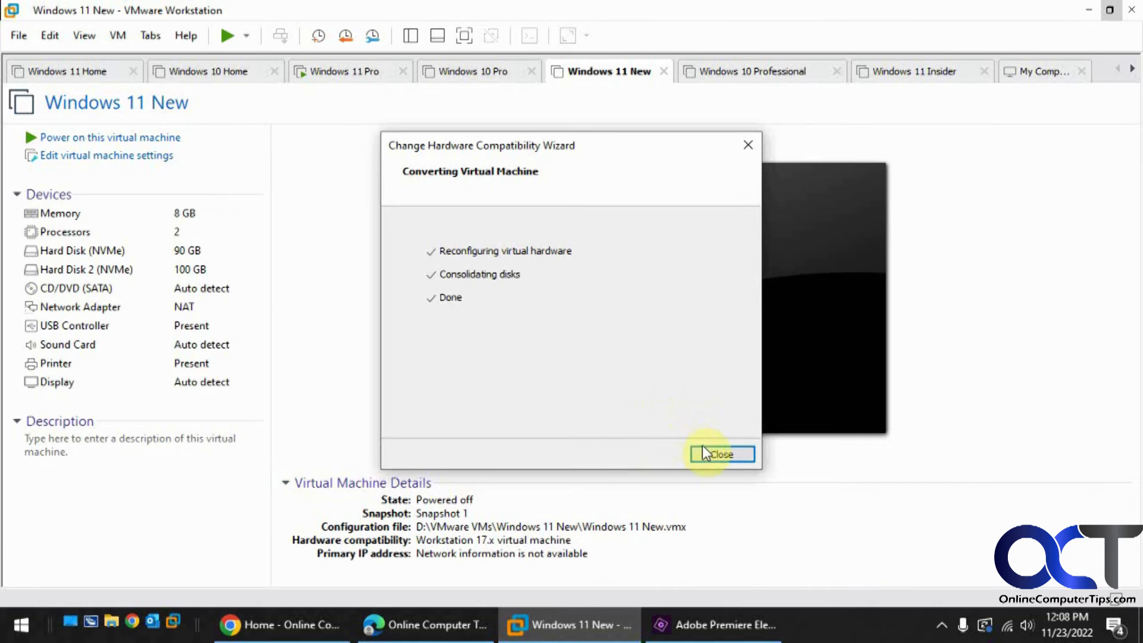
Close the finished wizard, leaving Windows 11 New showing Workstation 17.x compatibility
{"action": "left_click", "coordinate": [722, 453]}
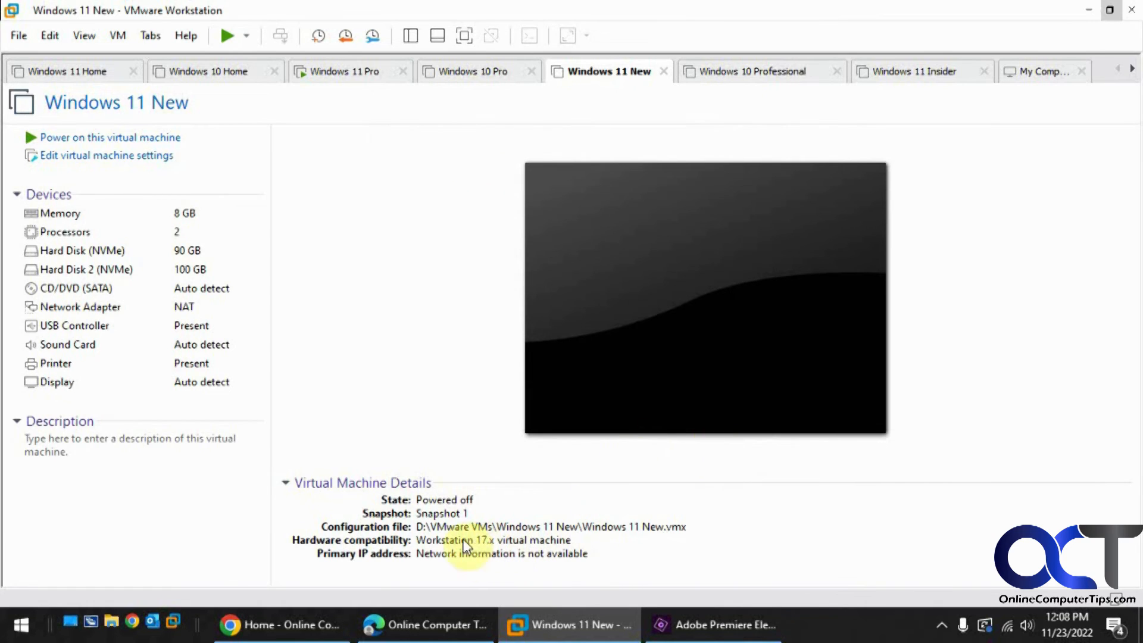
{"action": "mouse_move", "coordinate": [456, 546]}
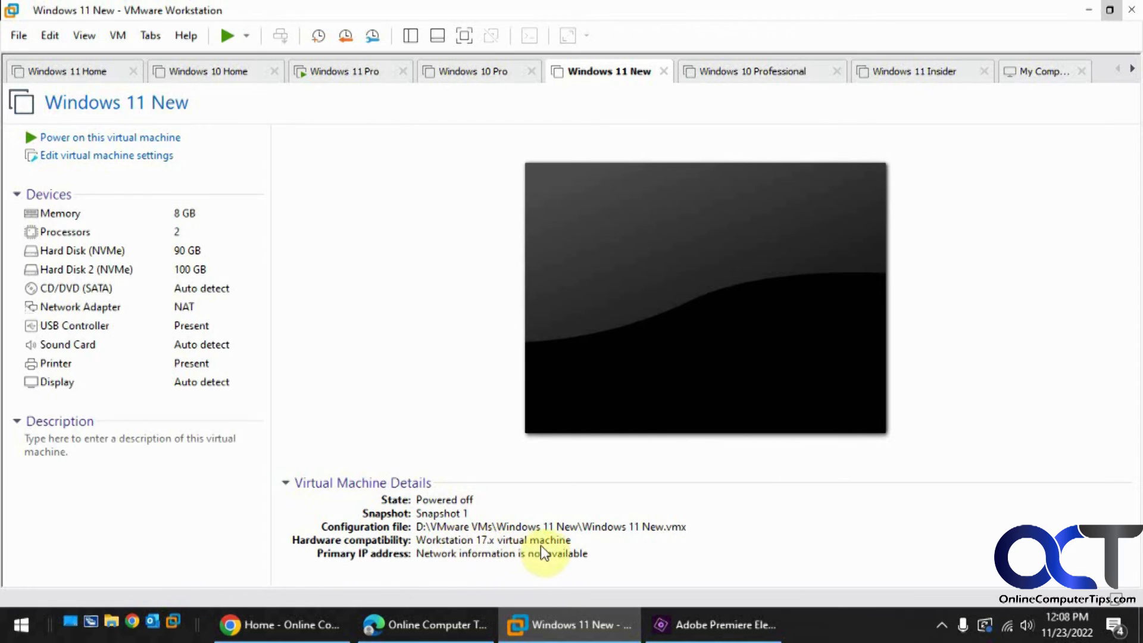
{"action": "mouse_move", "coordinate": [716, 248]}
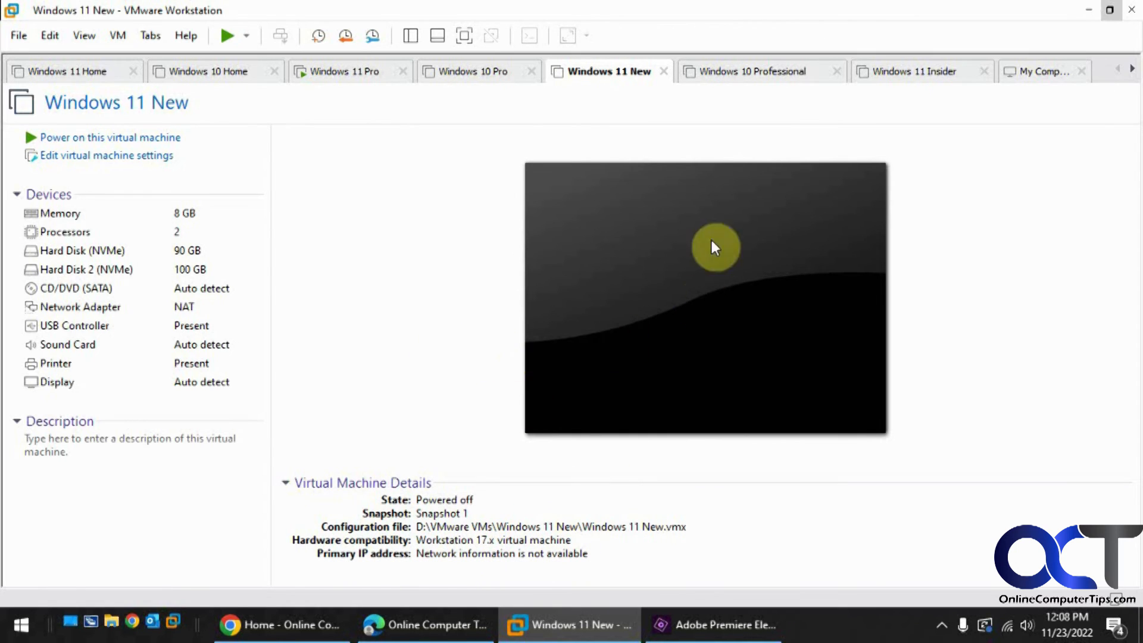
{"action": "mouse_move", "coordinate": [508, 247]}
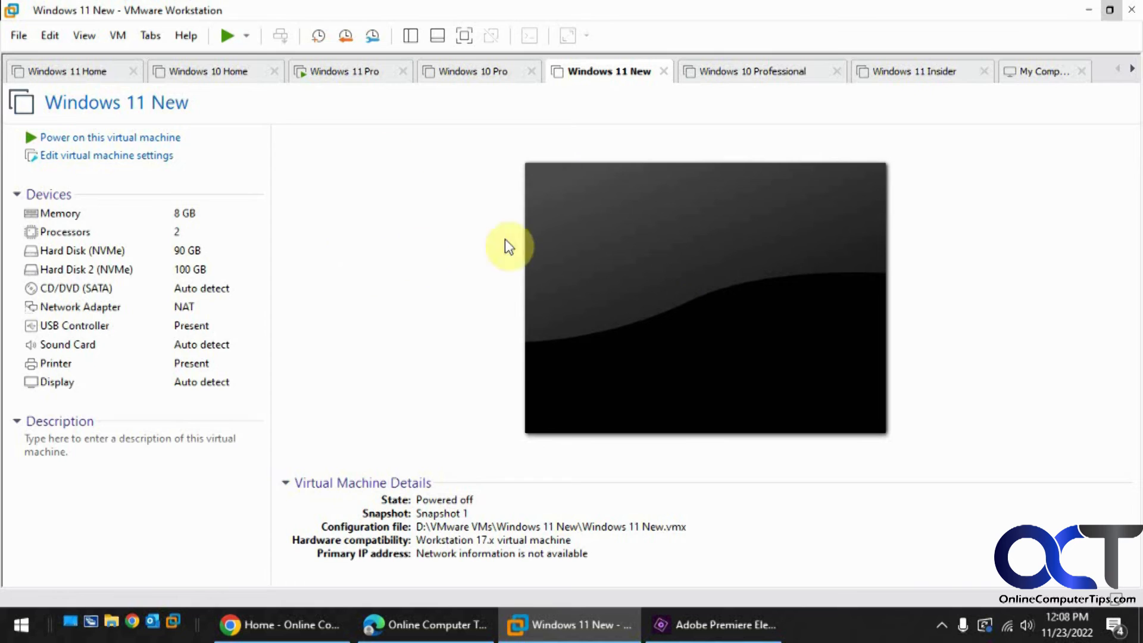
{"action": "mouse_move", "coordinate": [641, 202]}
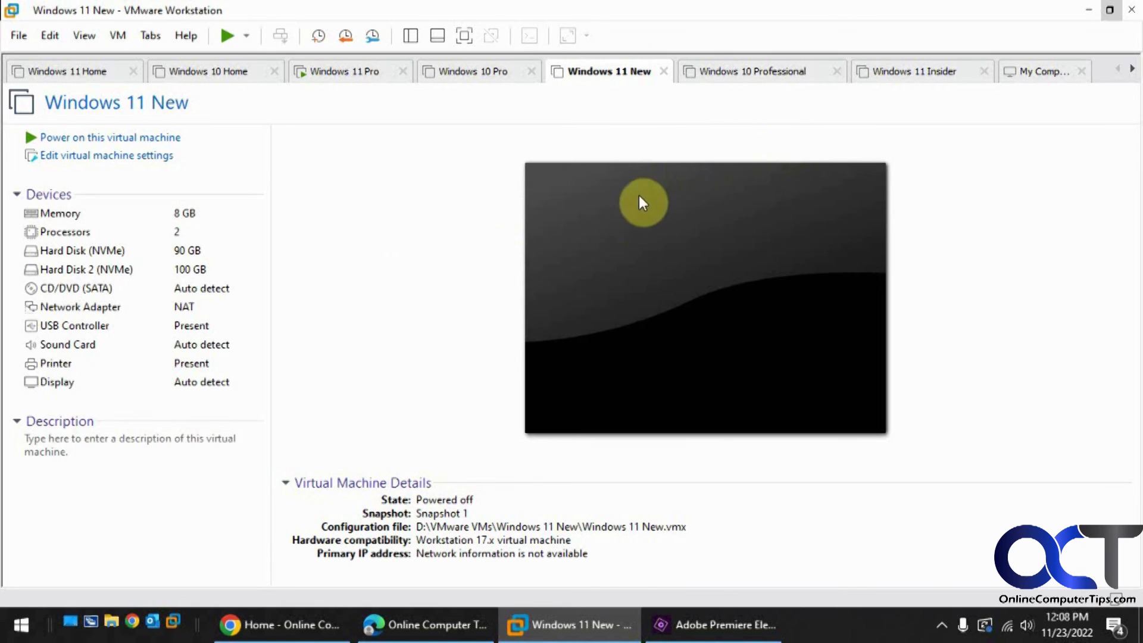
{"action": "mouse_move", "coordinate": [436, 289]}
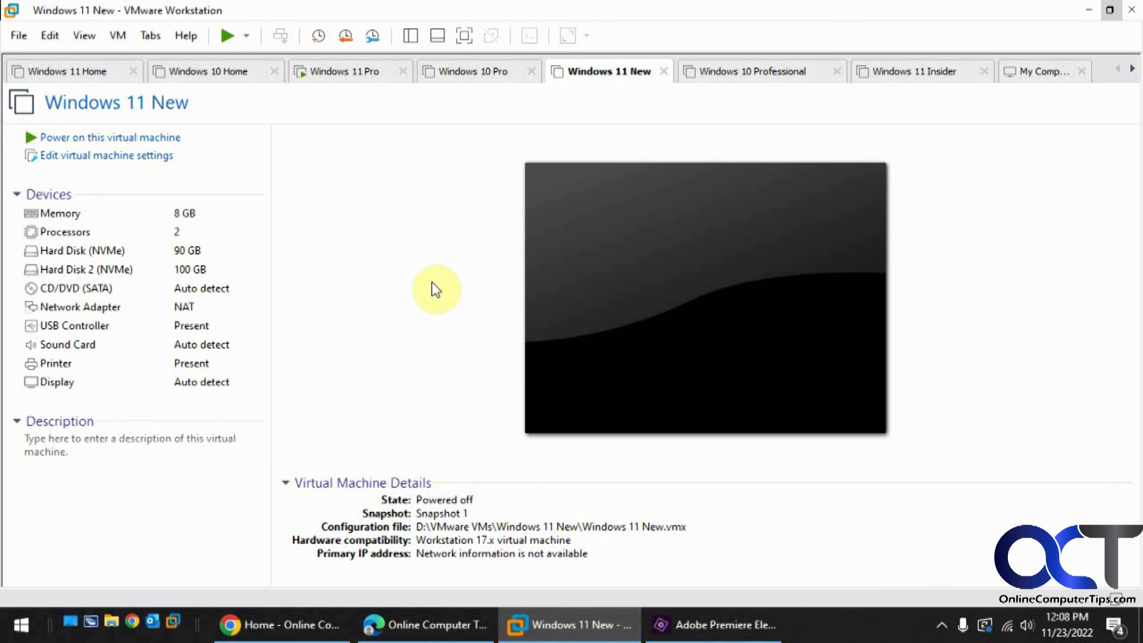
Start the Change Hardware Compatibility wizard for the Windows 10 Professional machine
{"action": "left_click", "coordinate": [761, 70]}
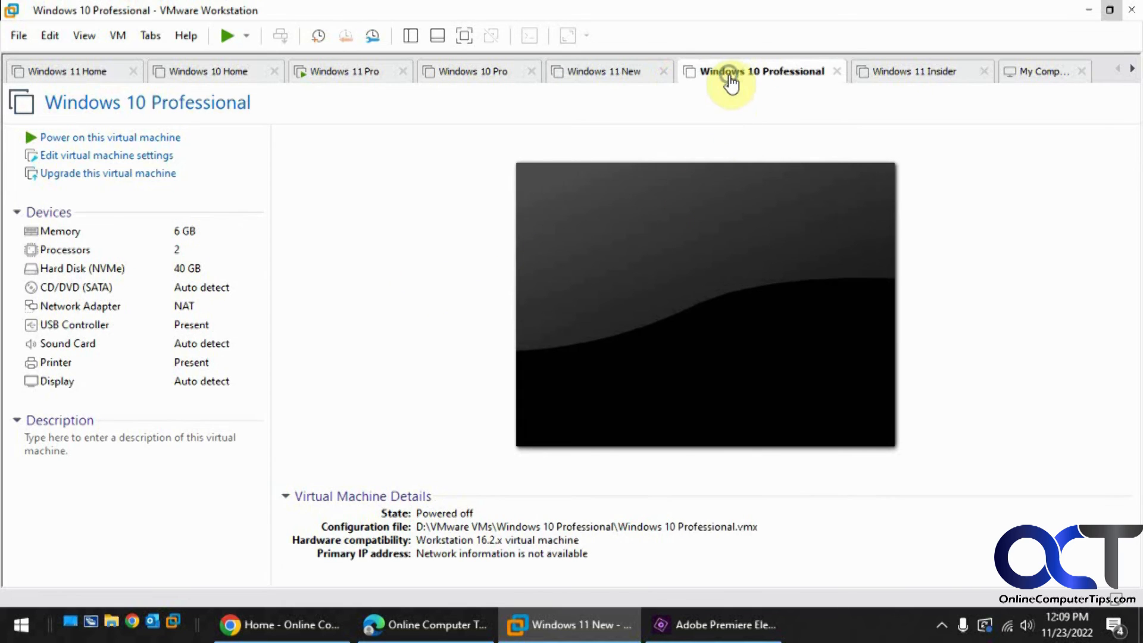
{"action": "right_click", "coordinate": [761, 70]}
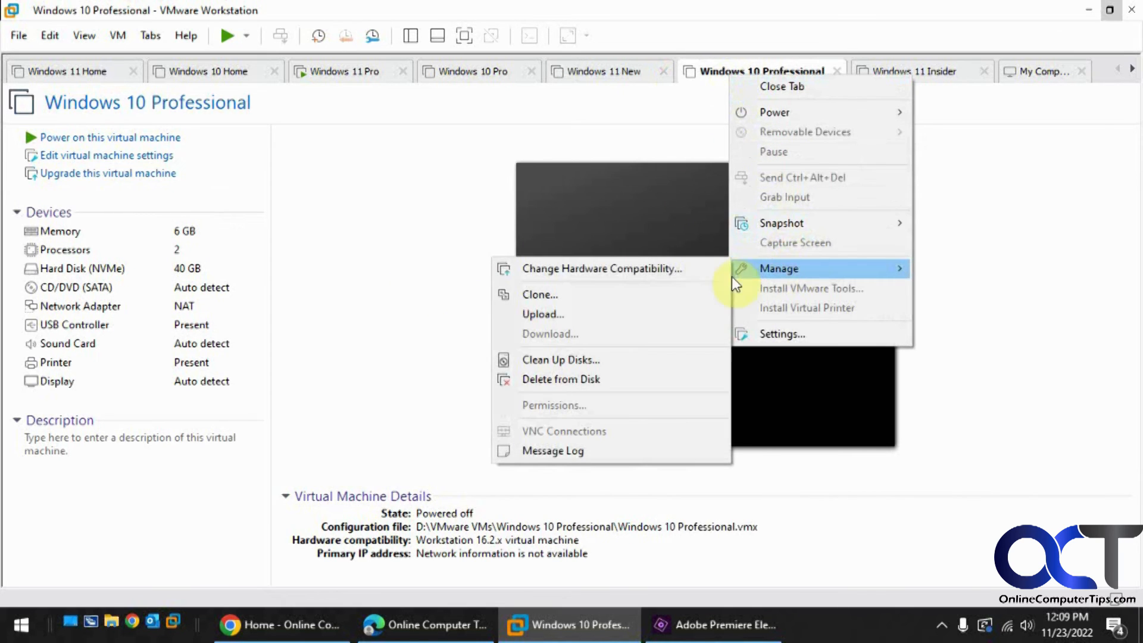
{"action": "left_click", "coordinate": [600, 268]}
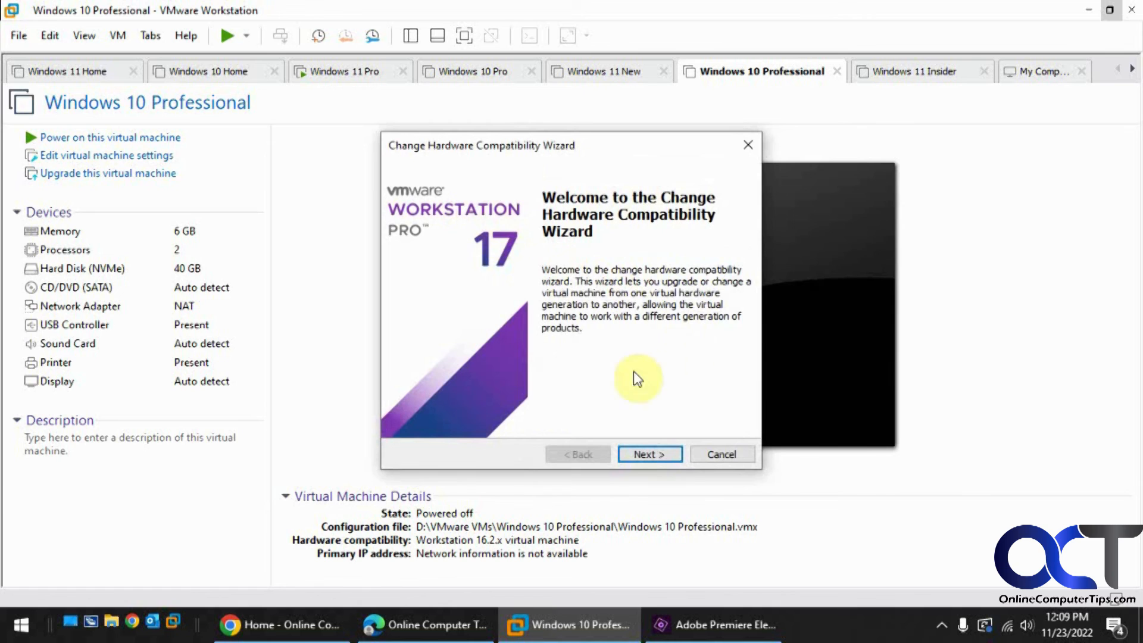
{"action": "mouse_move", "coordinate": [604, 344]}
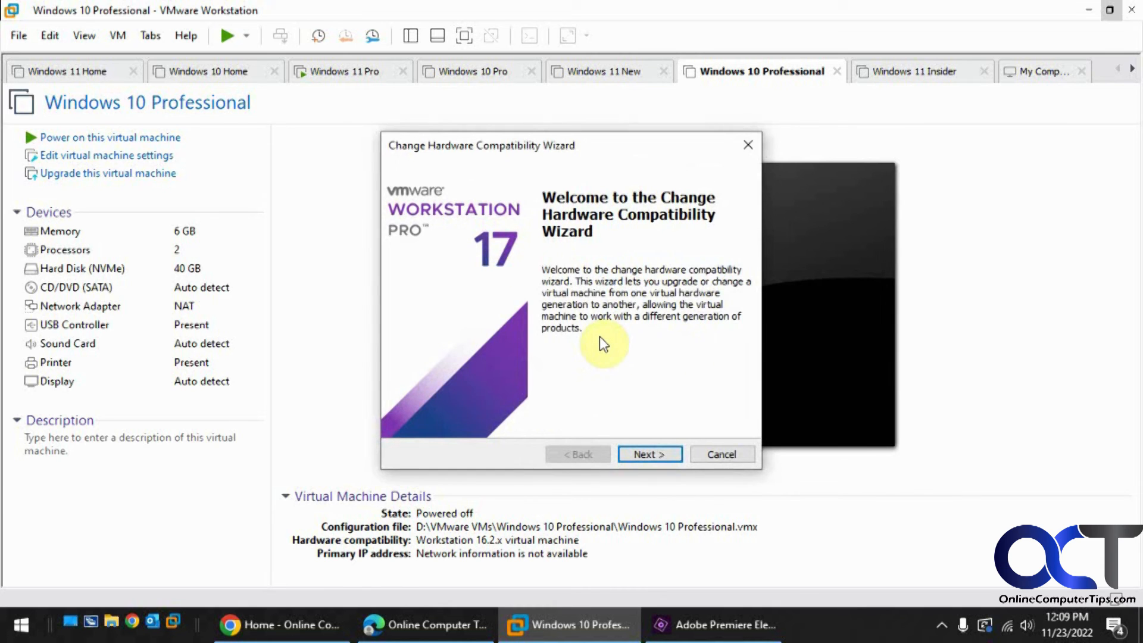